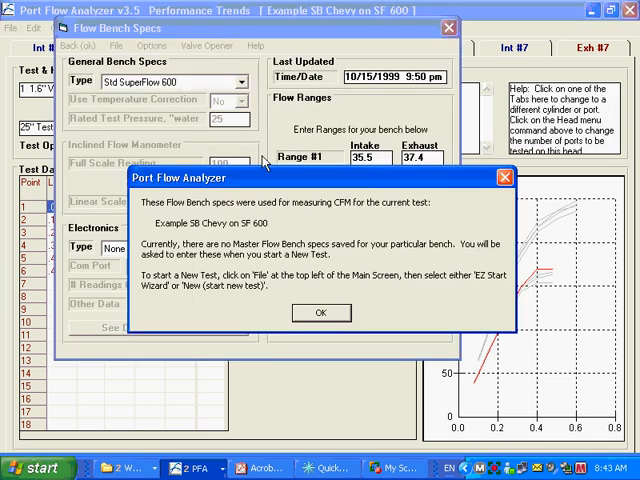
# Step: Dismiss the Port Flow Analyzer note about saved bench specs
pyautogui.click(321, 313)
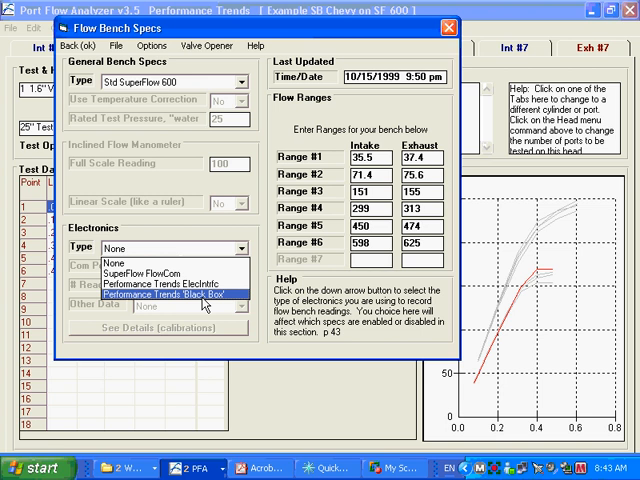
pyautogui.click(155, 295)
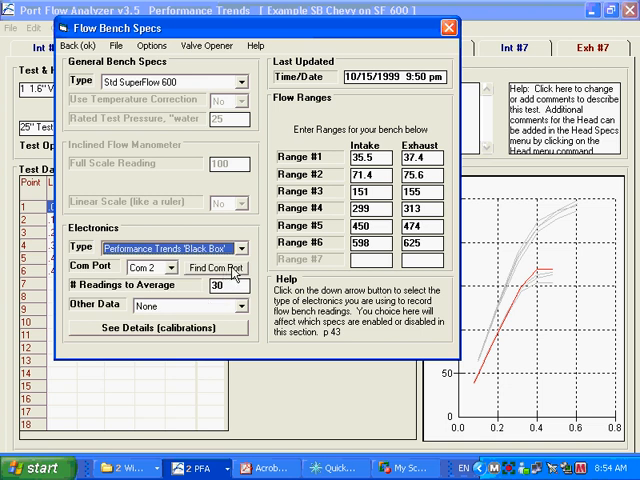
# Step: Use Find Com Port to locate the Black Box's communication port
pyautogui.click(212, 267)
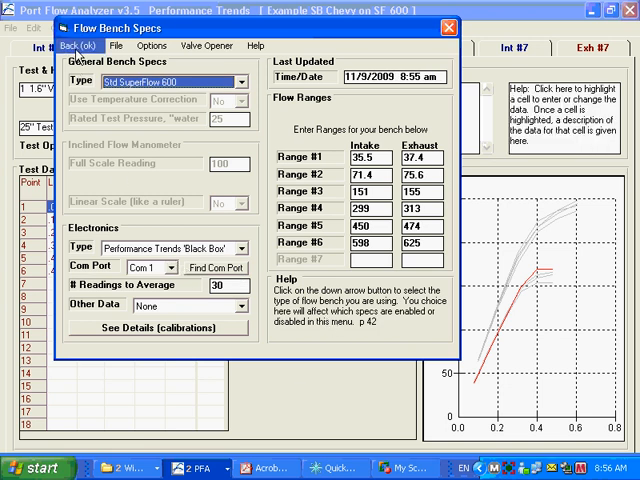
# Step: Keep the bench specs, return to the main screen and bring up Elctrncs (F5)
pyautogui.click(99, 45)
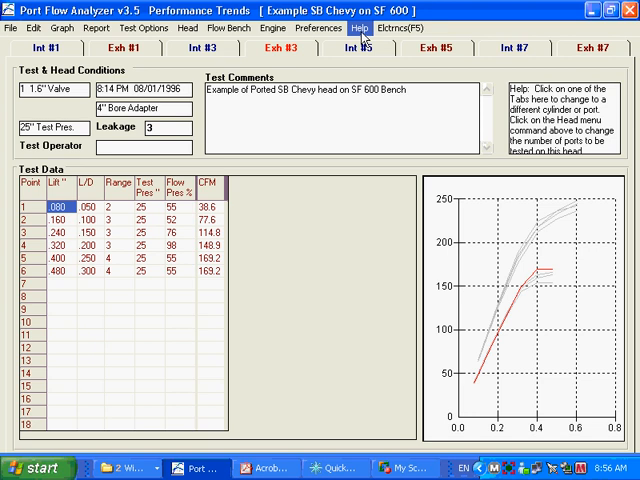
pyautogui.click(348, 27)
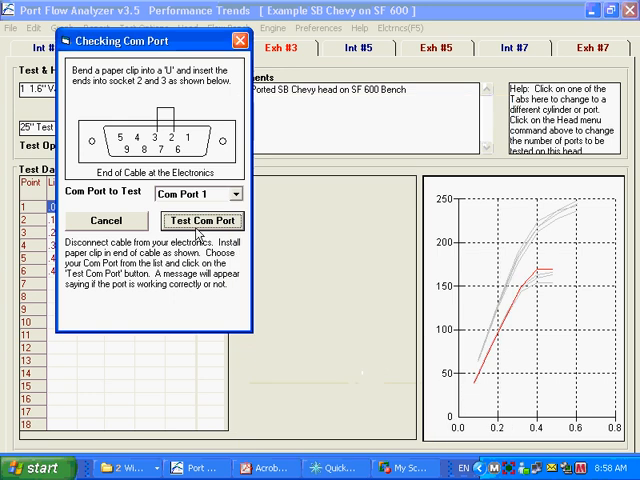
# Step: Run the loopback test on Com Port 1, which echoes the sent text back identically
pyautogui.click(201, 221)
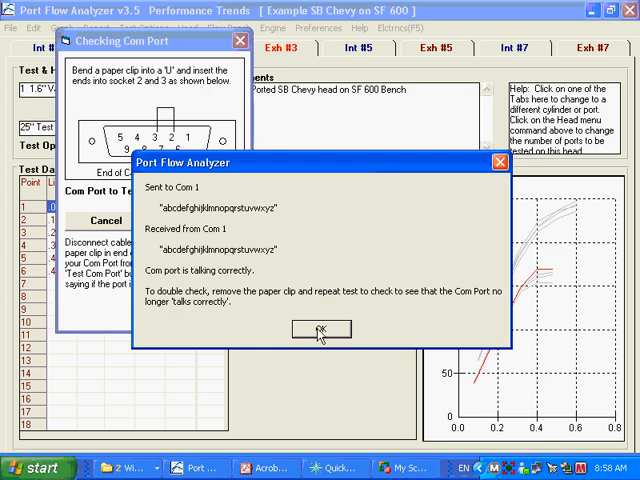
pyautogui.moveTo(320, 332)
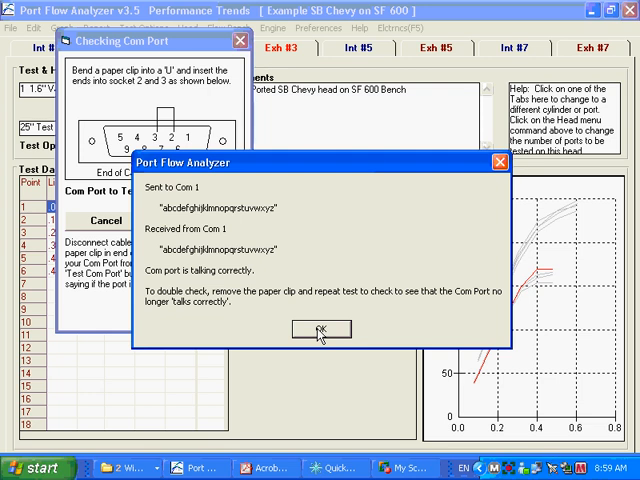
# Step: Test Com Port 2 twice after dismissing the Com 1 result; it is not responding
pyautogui.click(331, 330)
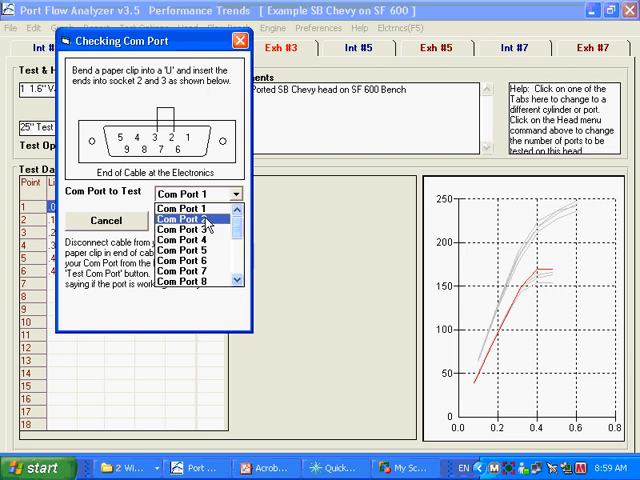
pyautogui.click(180, 218)
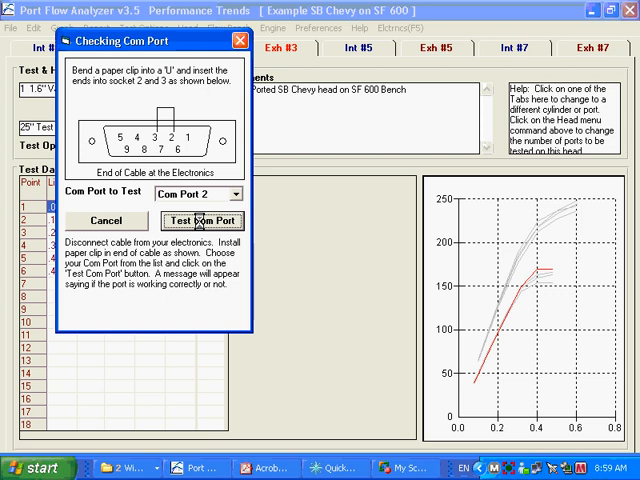
pyautogui.click(193, 220)
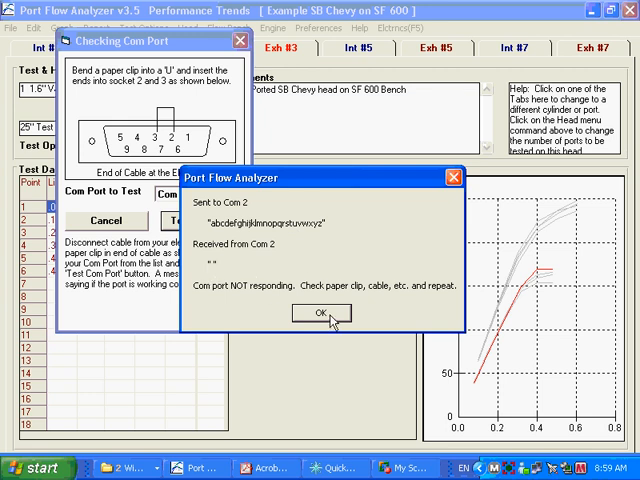
pyautogui.click(323, 313)
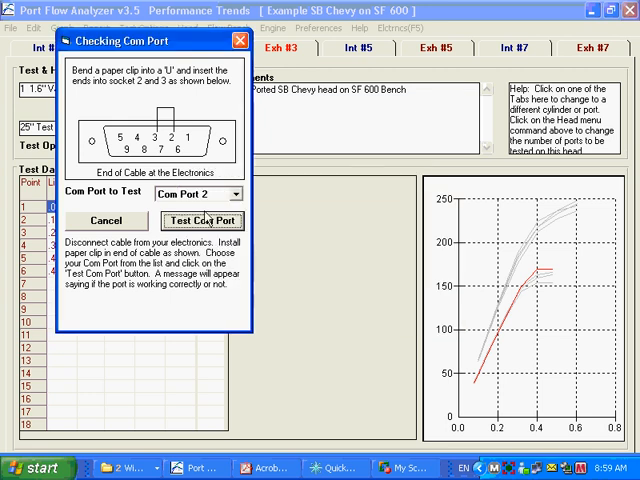
pyautogui.click(199, 193)
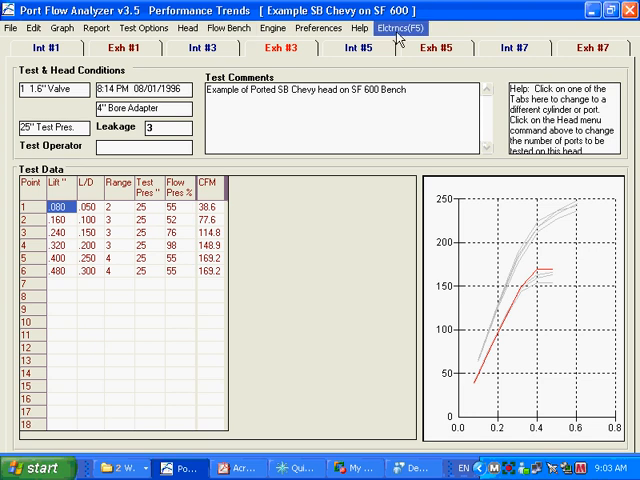
# Step: Open the Exh #3 readings screen, clearing the fine tuning and flow pressure calibration warnings
pyautogui.click(396, 27)
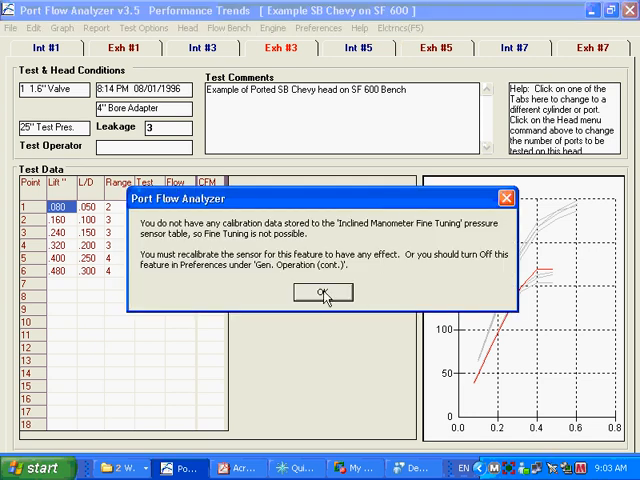
pyautogui.click(322, 292)
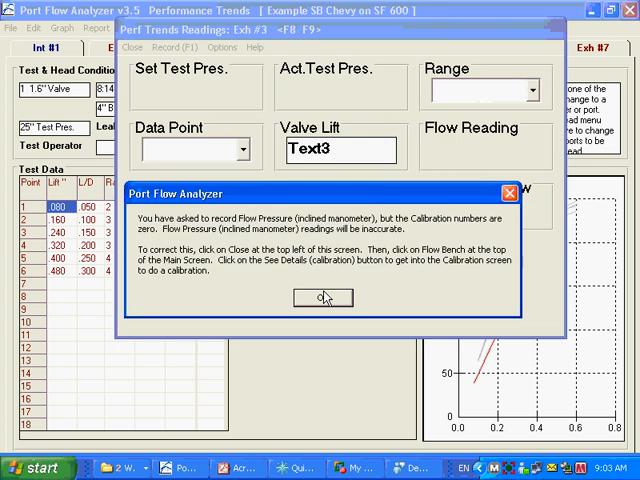
pyautogui.click(323, 297)
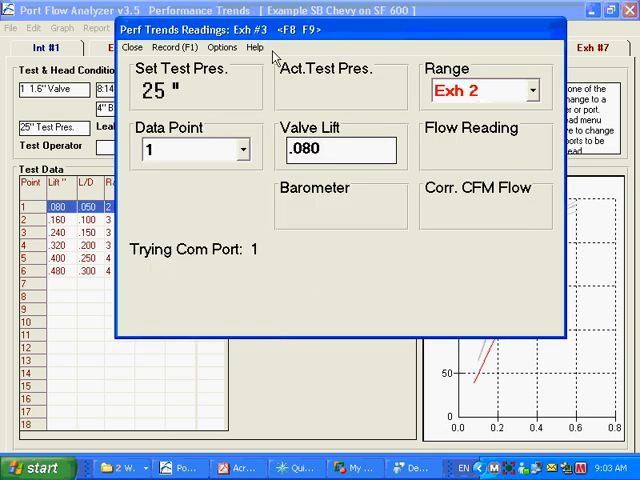
# Step: Open the Help menu of the Exh #3 readings window
pyautogui.click(254, 47)
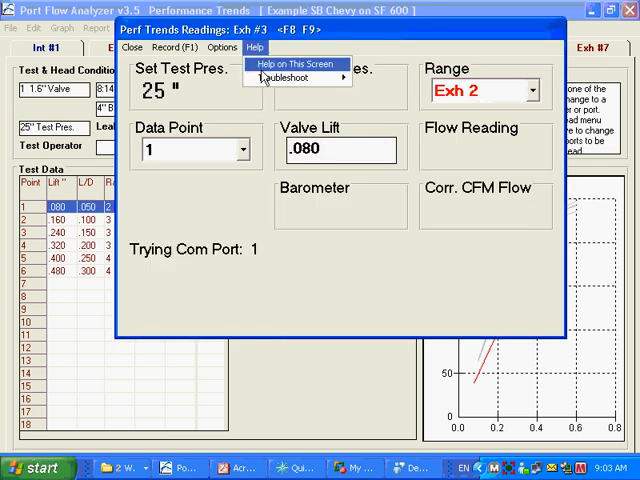
pyautogui.moveTo(290, 78)
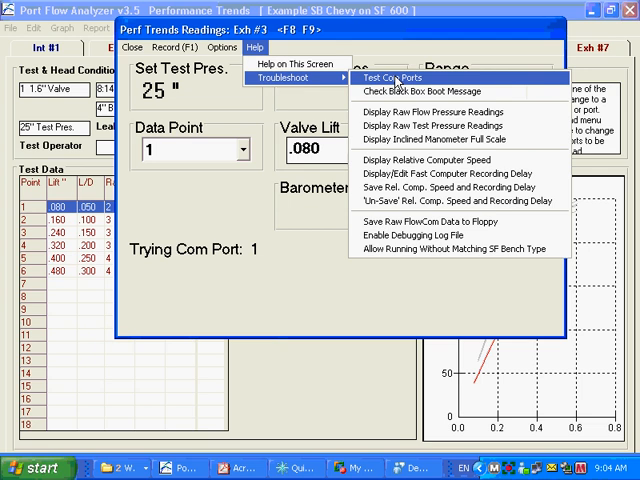
pyautogui.moveTo(410, 94)
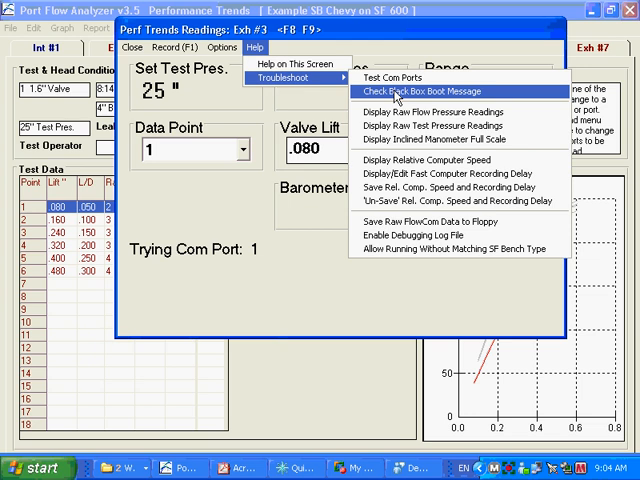
# Step: Run the Black Box boot message check and switch to the DAS-232 V1.02 message window
pyautogui.click(410, 94)
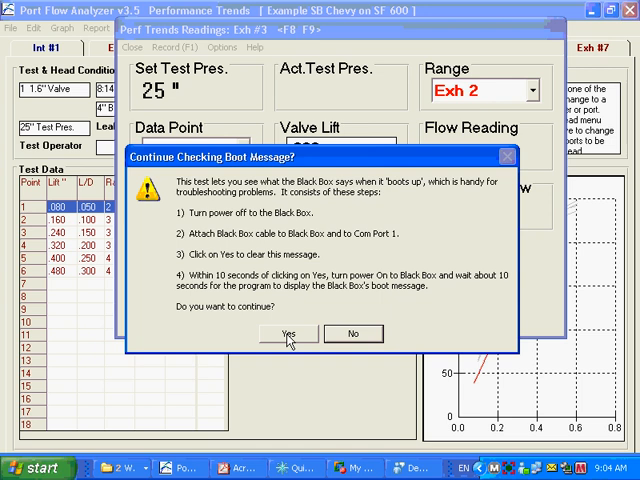
pyautogui.moveTo(372, 244)
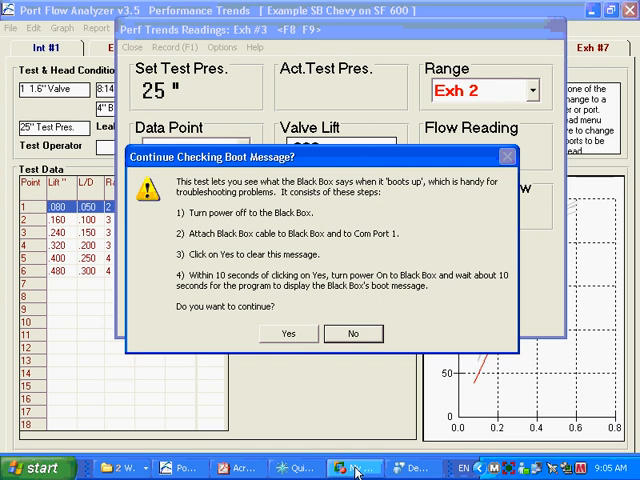
pyautogui.click(289, 333)
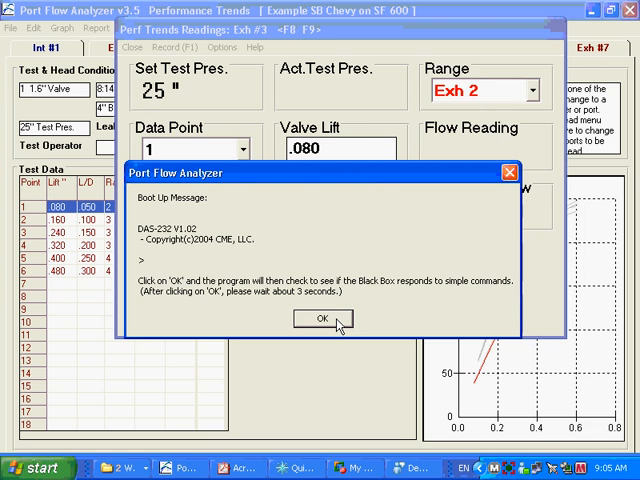
# Step: Dismiss the boot message and acknowledge 'Black Box seems to be responding'
pyautogui.click(311, 320)
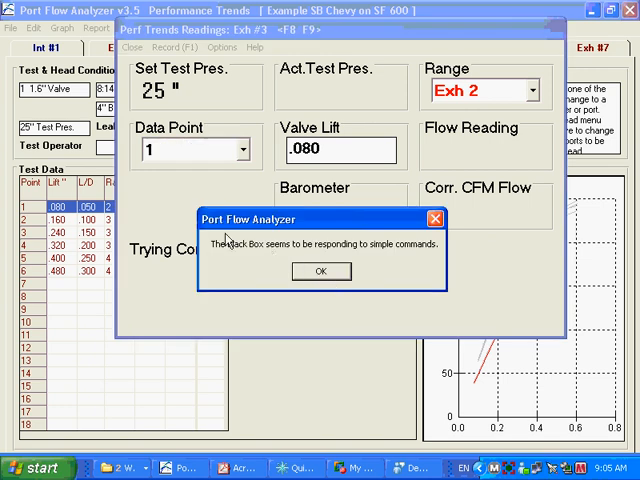
pyautogui.moveTo(393, 263)
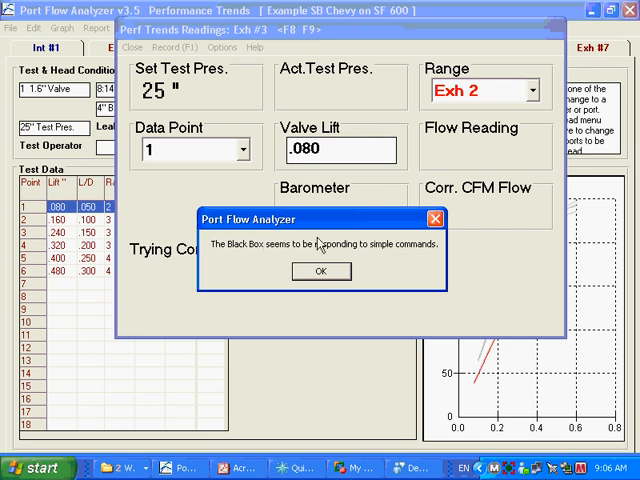
pyautogui.moveTo(428, 253)
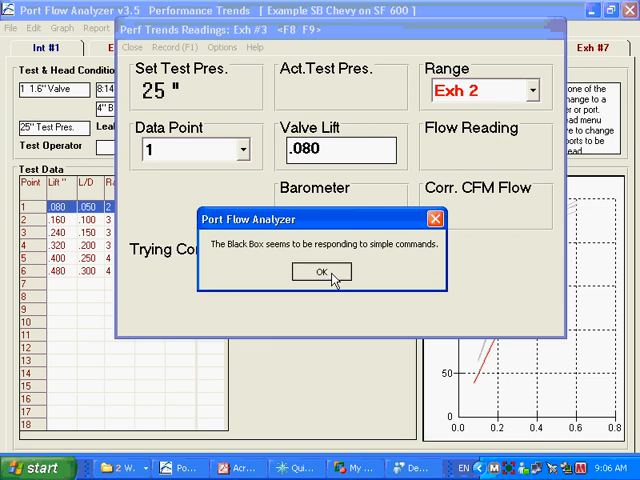
pyautogui.click(321, 271)
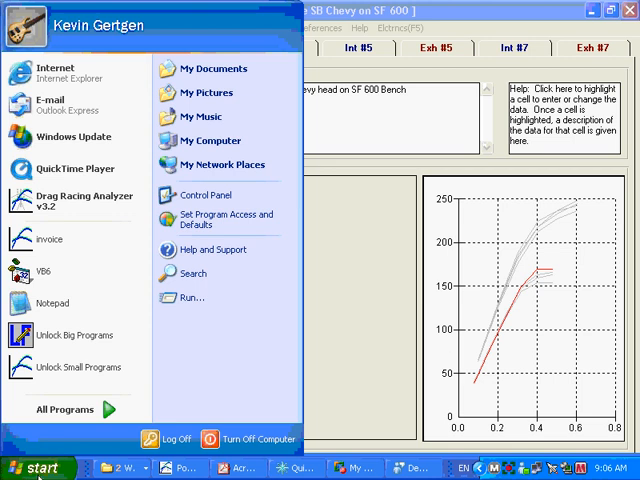
pyautogui.moveTo(205, 195)
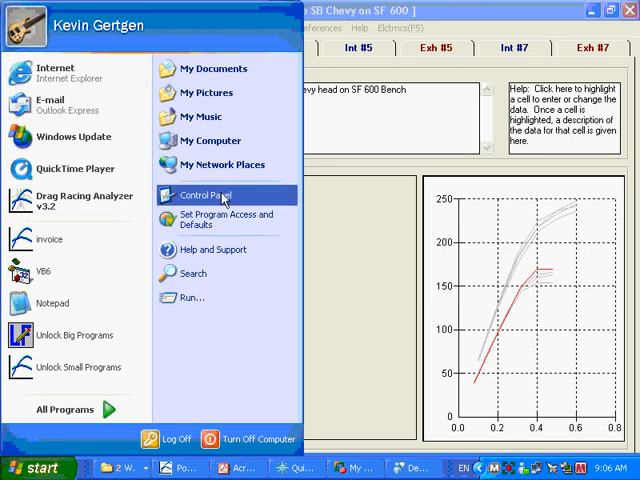
# Step: Launch Device Manager from Control Panel > System Properties > Hardware
pyautogui.click(201, 195)
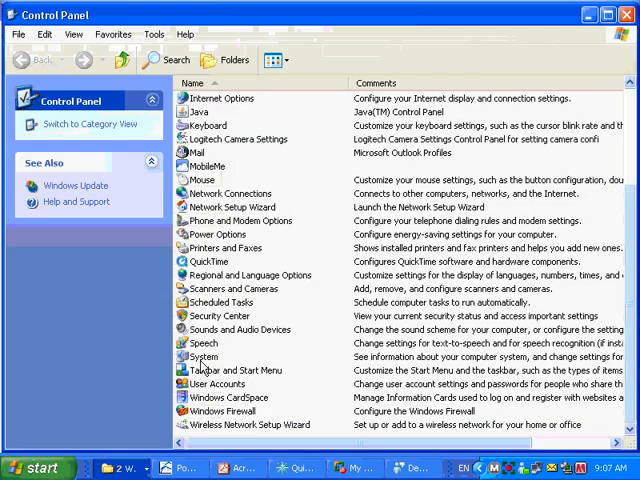
pyautogui.doubleClick(203, 356)
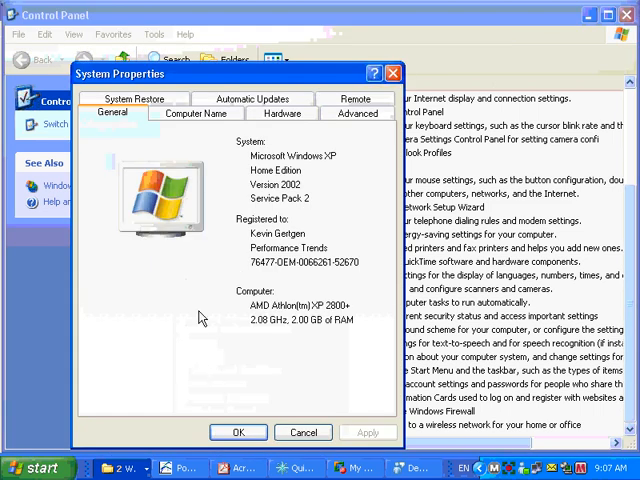
pyautogui.click(284, 113)
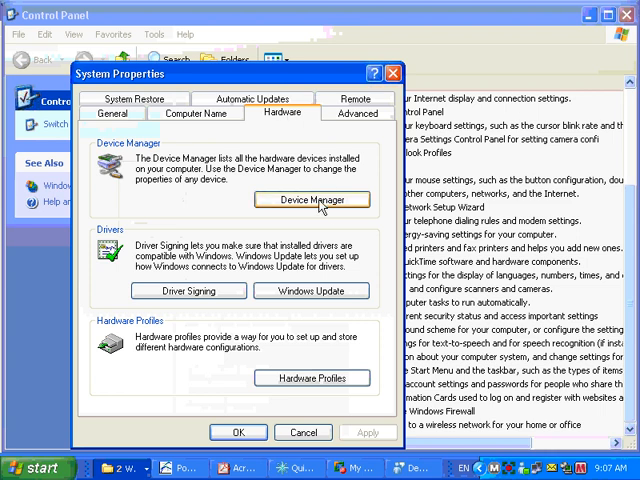
pyautogui.click(316, 199)
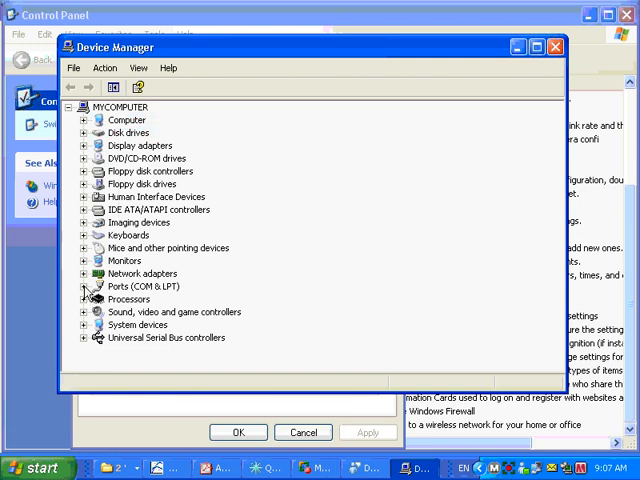
# Step: Expand Ports (COM & LPT) and open the USB Serial Port (COM4) properties
pyautogui.click(77, 287)
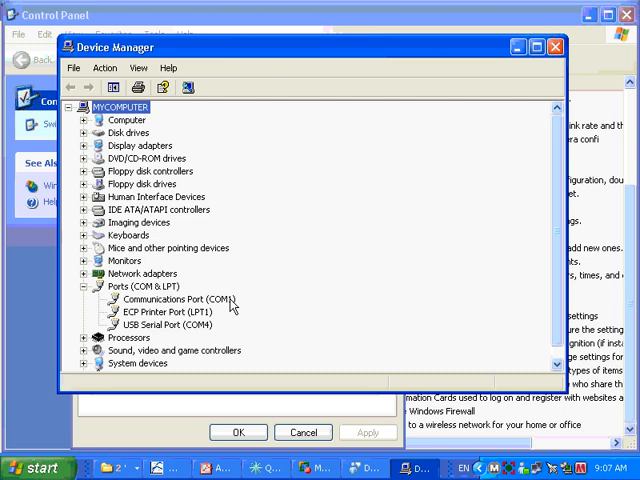
pyautogui.moveTo(215, 322)
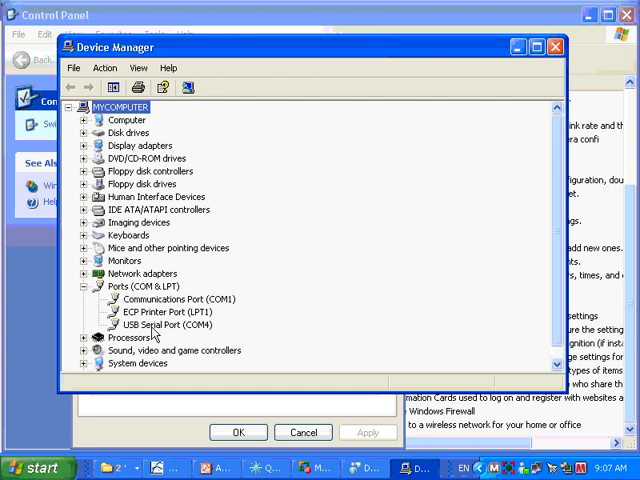
pyautogui.moveTo(207, 328)
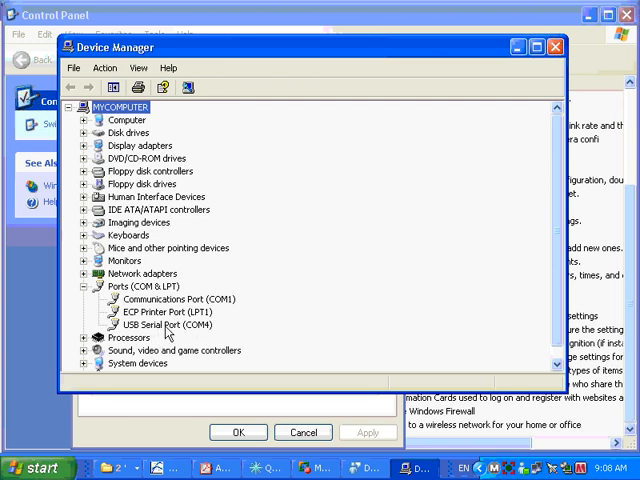
pyautogui.click(175, 325)
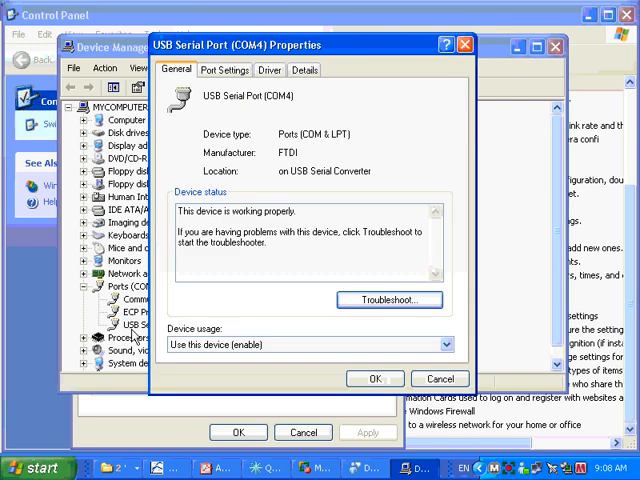
# Step: Check COM4's 9600-baud settings and FTDI 2.4.16.0 driver, keeping COM4, and close the properties
pyautogui.click(269, 70)
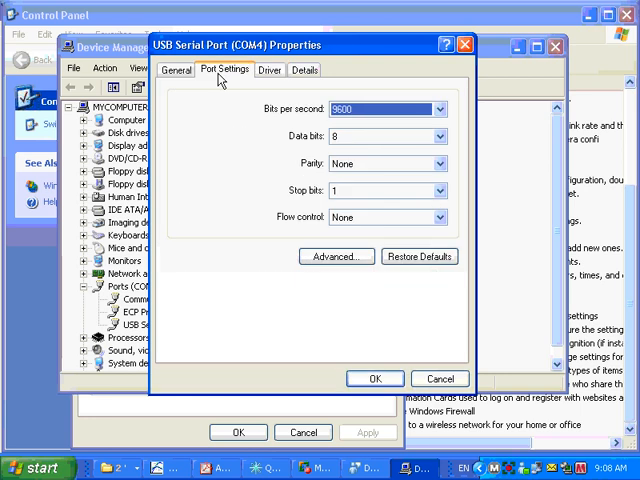
pyautogui.click(336, 256)
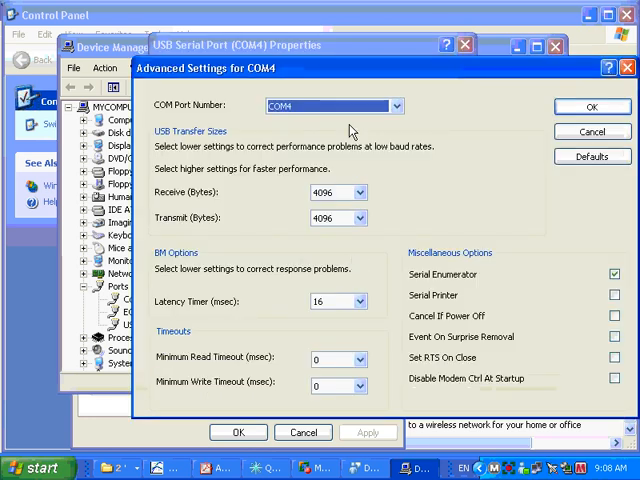
pyautogui.click(378, 105)
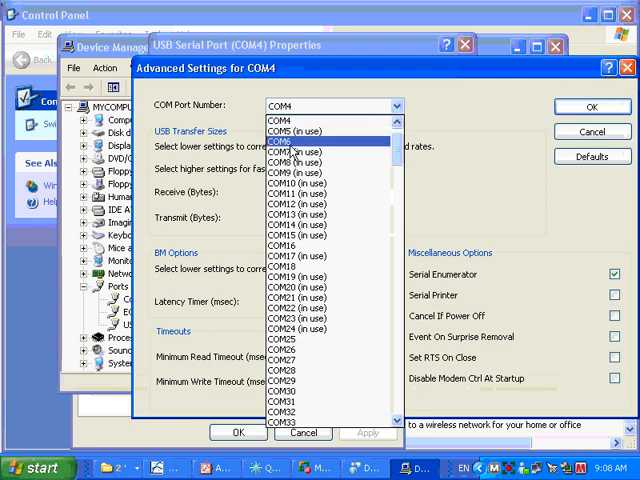
pyautogui.moveTo(312, 336)
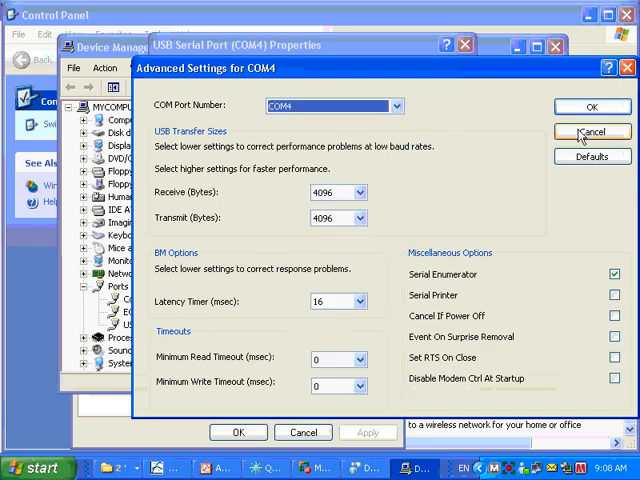
pyautogui.click(591, 131)
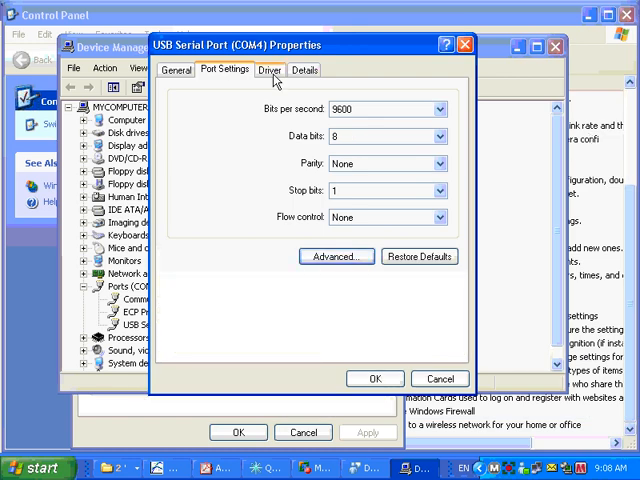
pyautogui.click(270, 69)
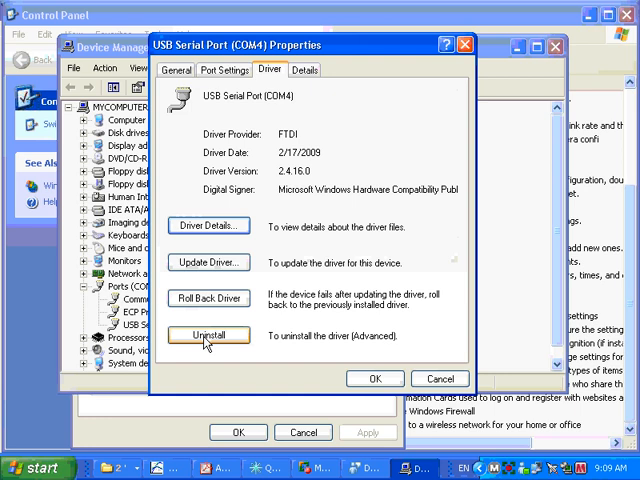
pyautogui.click(438, 378)
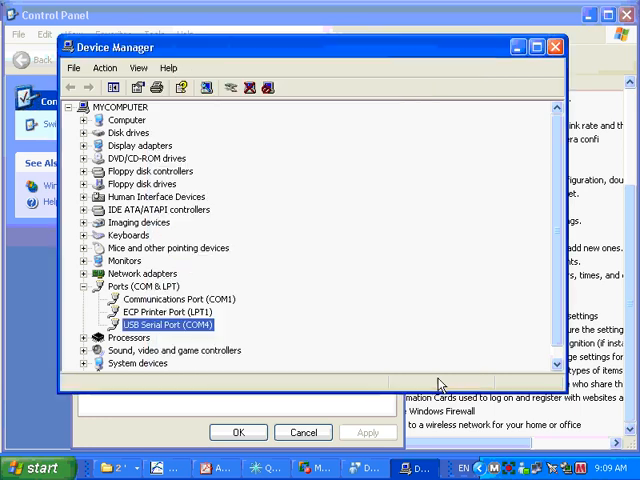